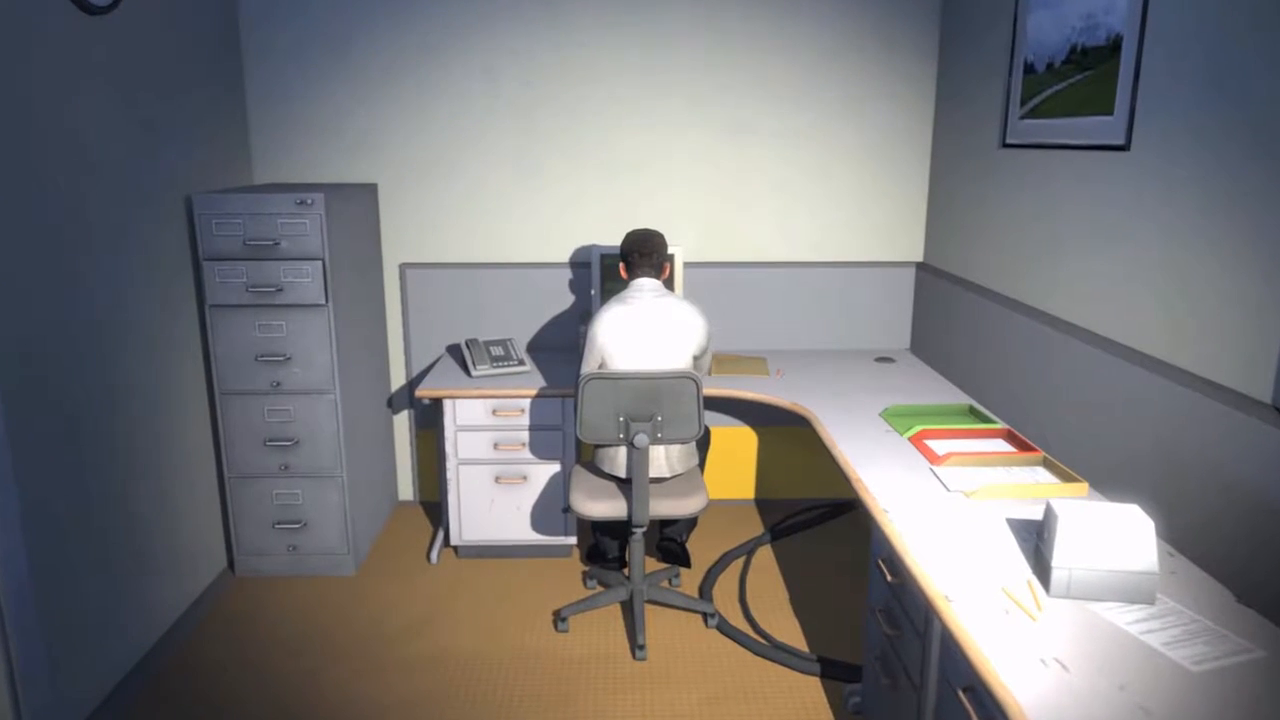
pyautogui.moveTo(640, 360)
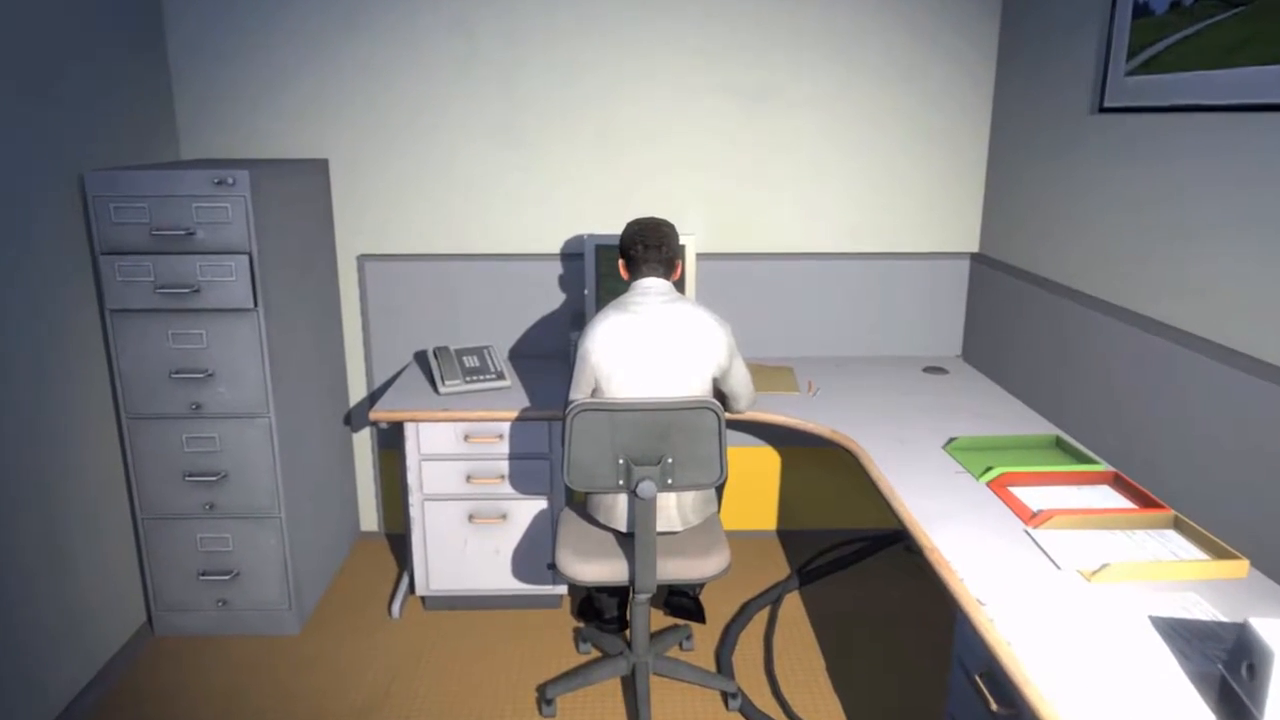